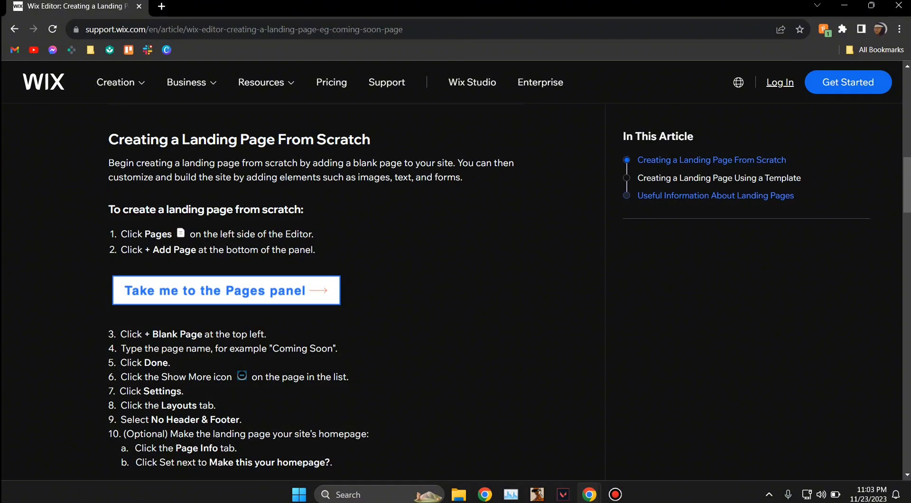
pyautogui.scroll(-3)
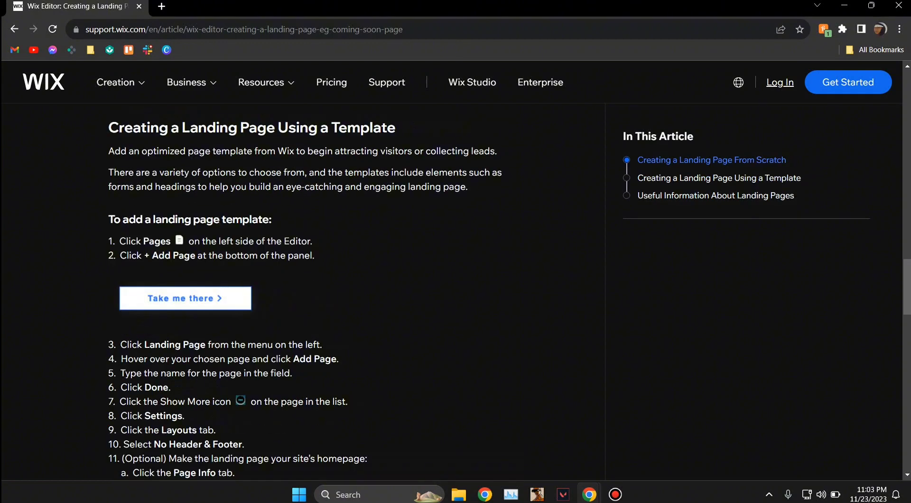
pyautogui.scroll(-3)
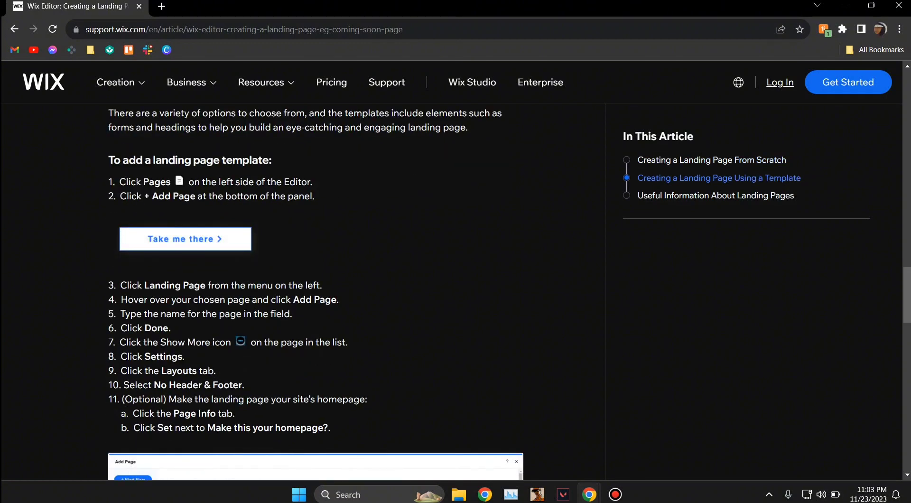